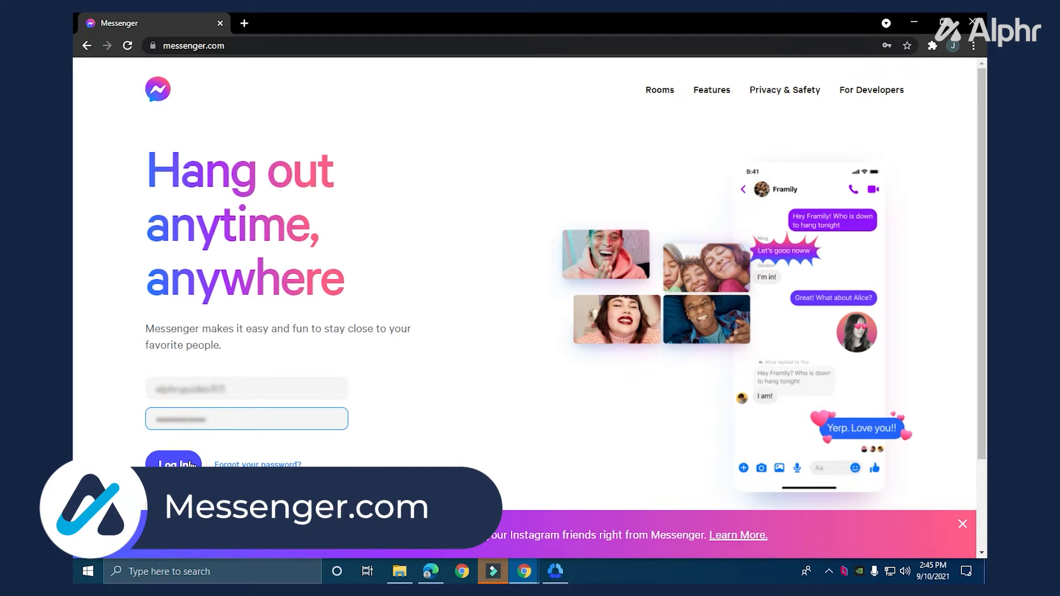
- Log in to Messenger so the Guides group chat and its details can be shown
click(173, 465)
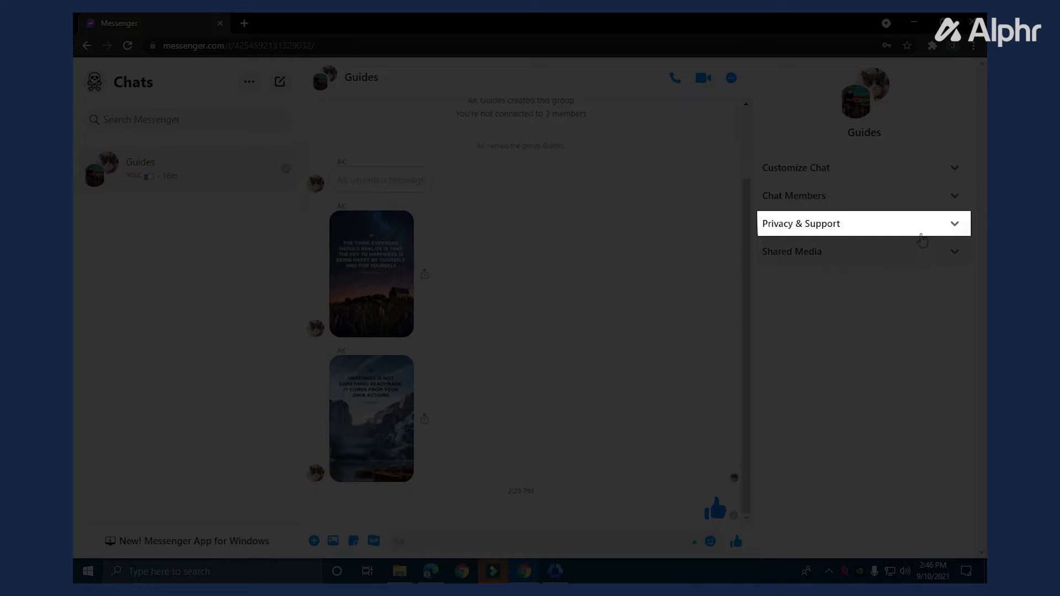
- Leave the Guides group from its expanded Privacy & Support options
click(953, 224)
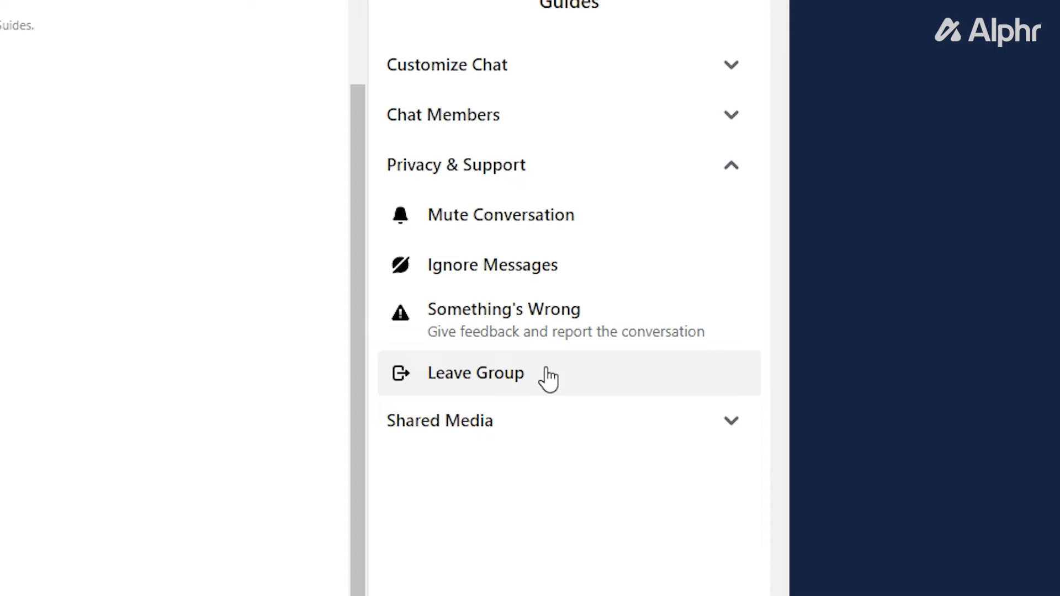
click(475, 372)
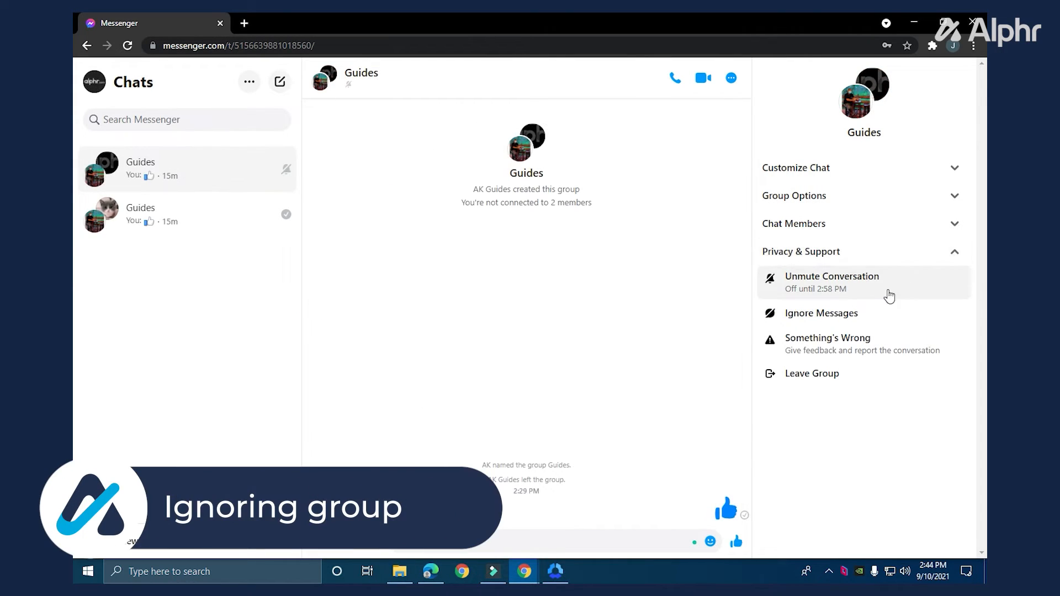
mouse_move(869, 318)
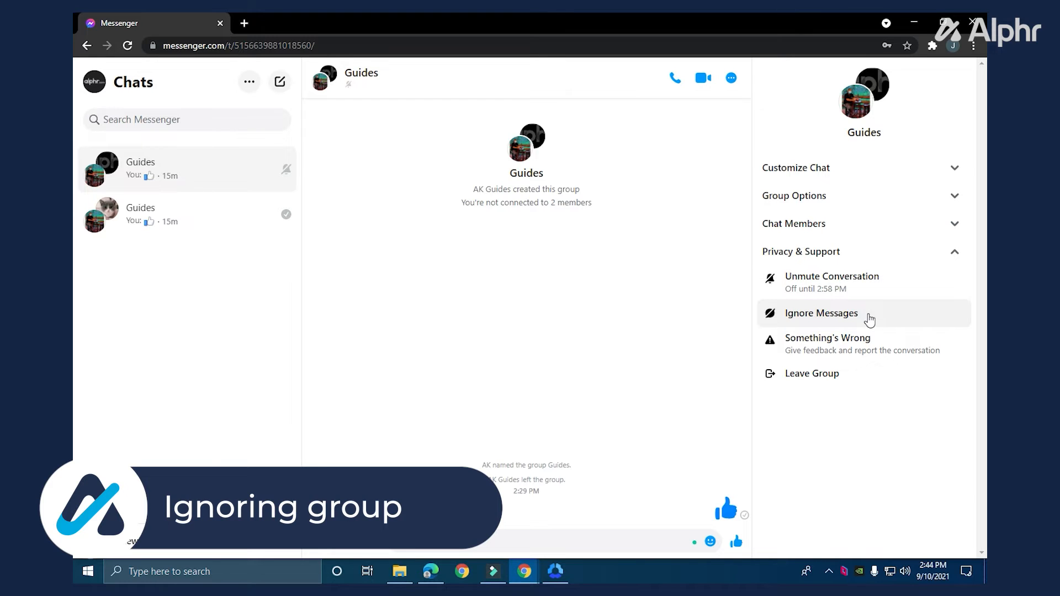
- Ignore messages from the muted Guides group chat
click(820, 313)
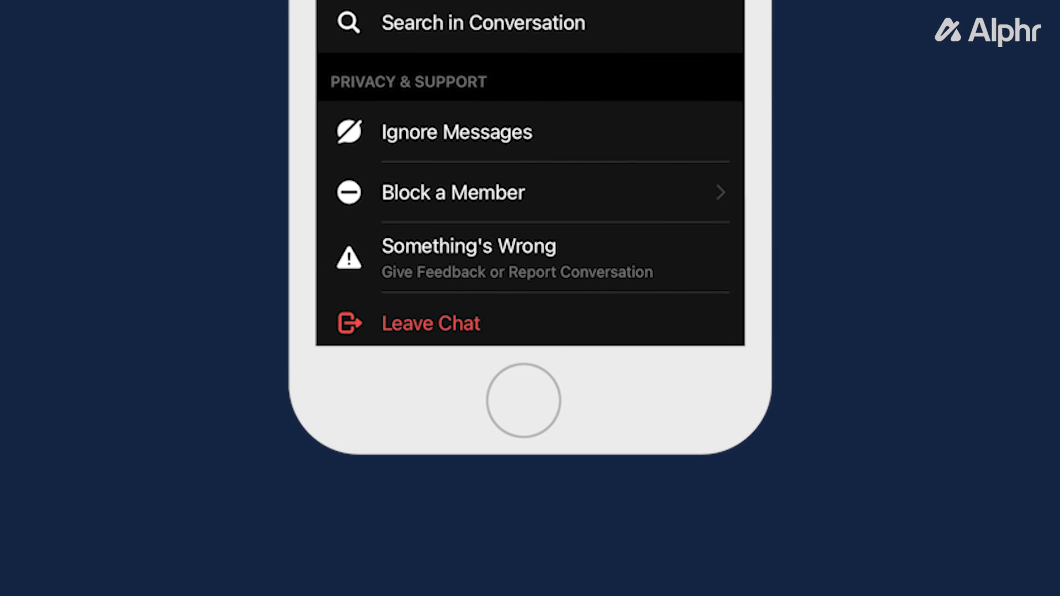
- Leave the group chat and confirm, letting the conversation be archived
click(430, 323)
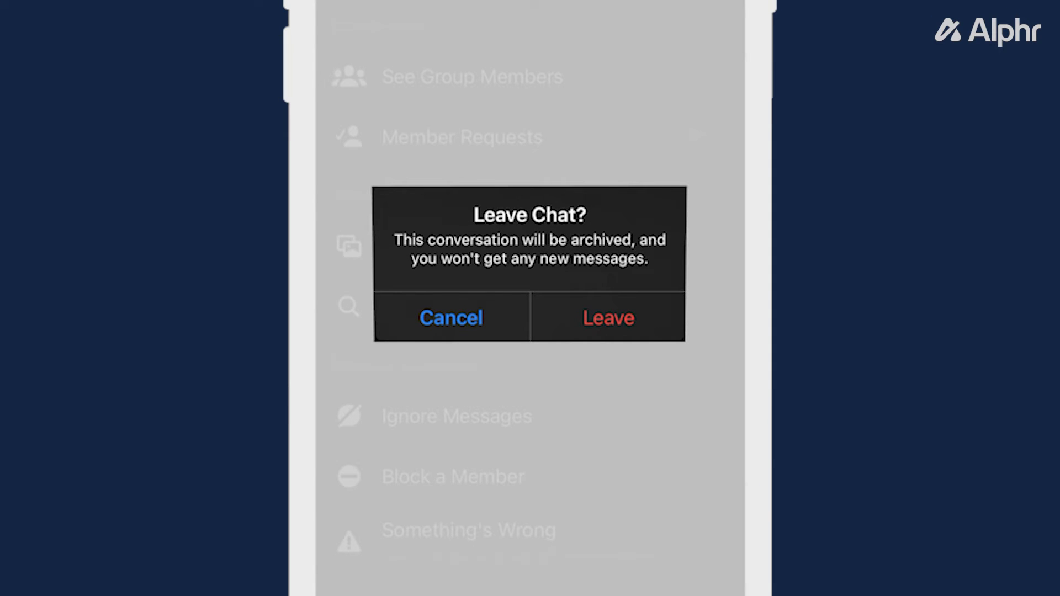
click(451, 319)
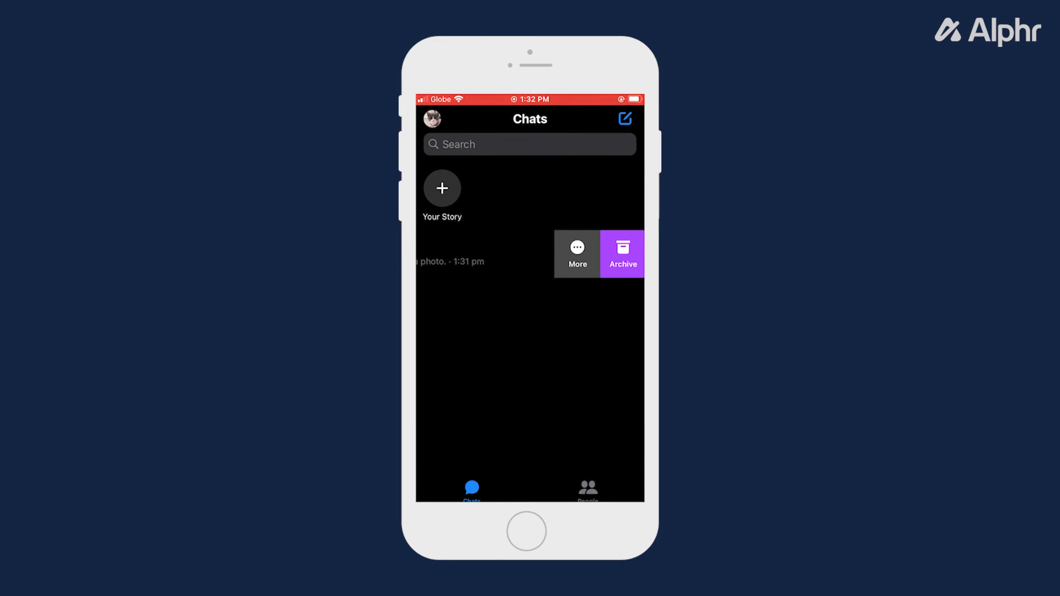
- Mute notifications for the group chat from its More actions
click(577, 254)
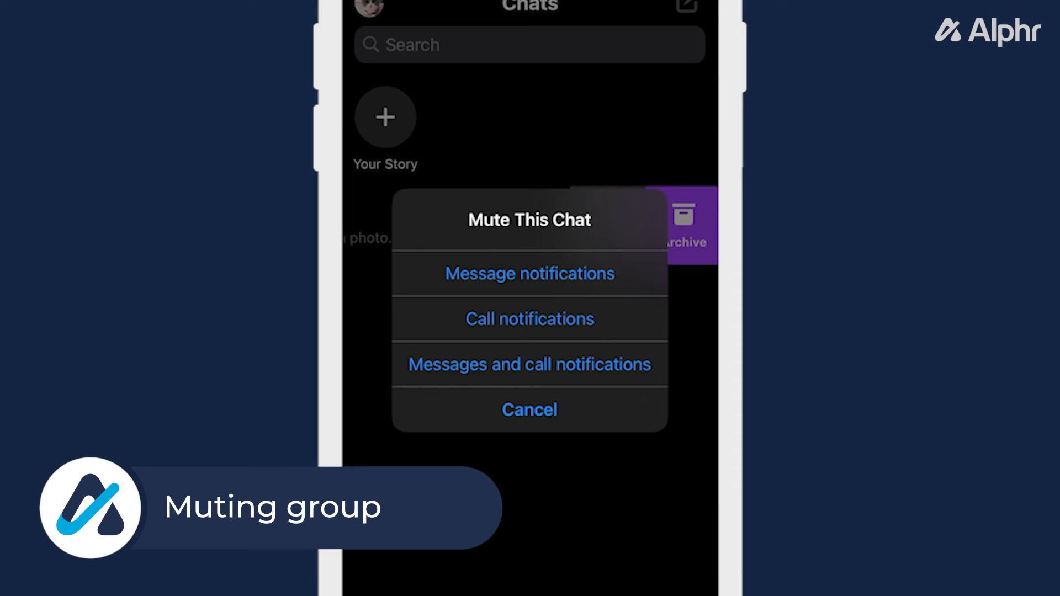
click(528, 273)
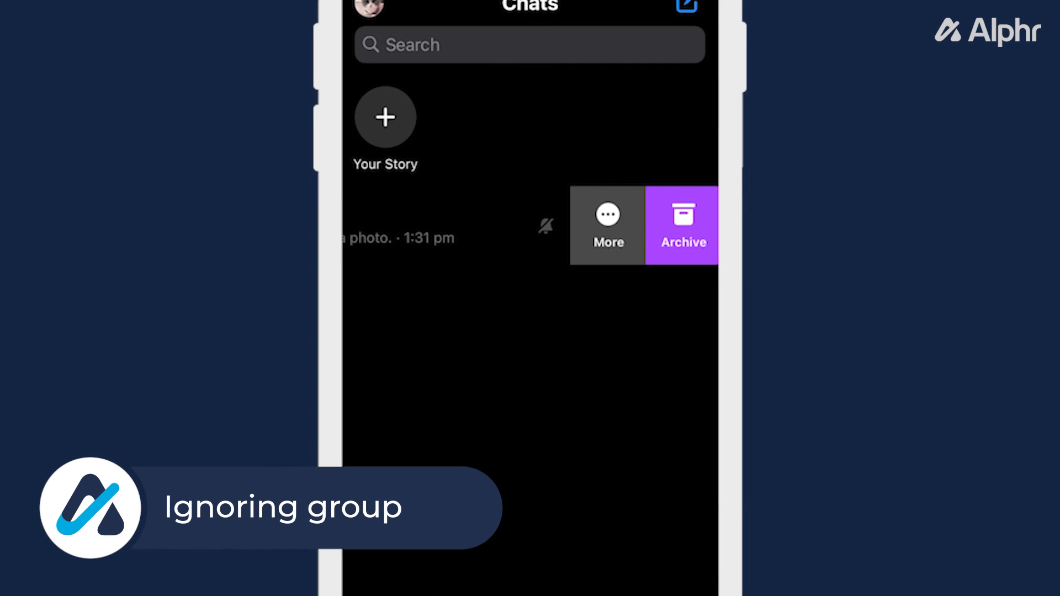
- Ignore the muted group chat and confirm, leaving the chat list empty
click(607, 224)
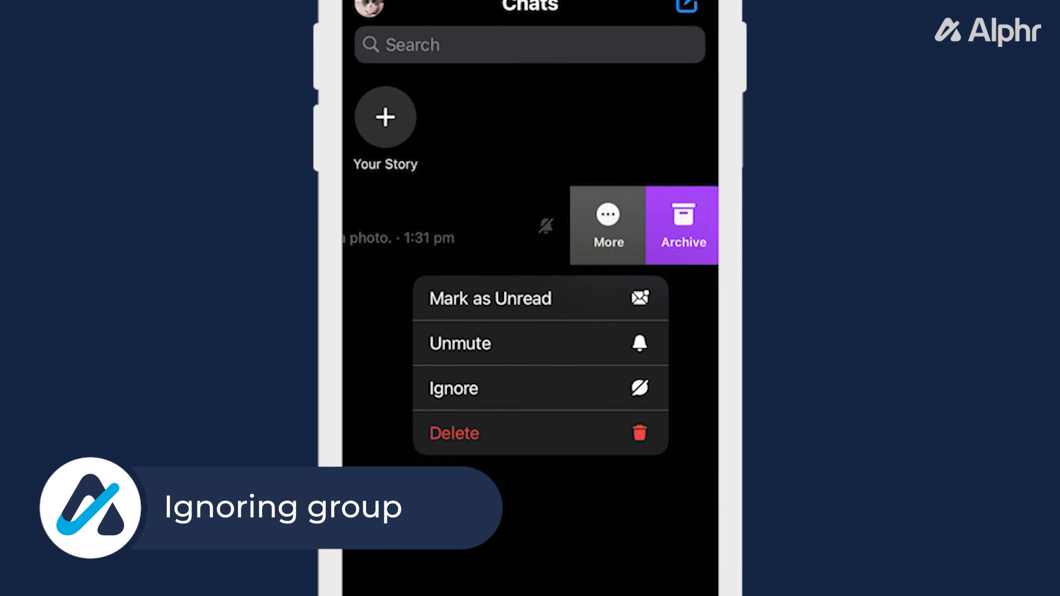
click(454, 388)
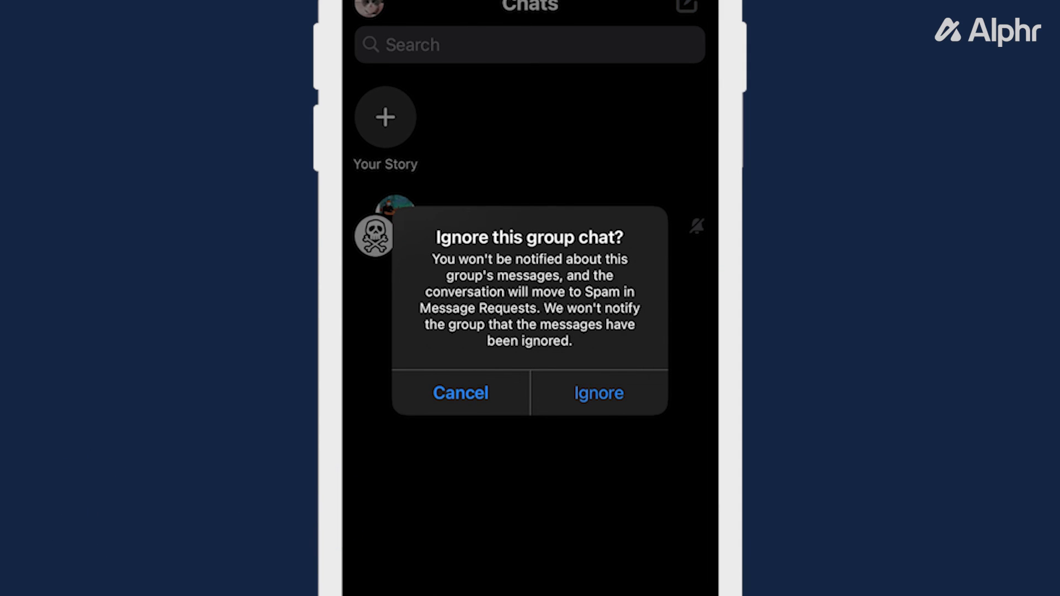
click(598, 393)
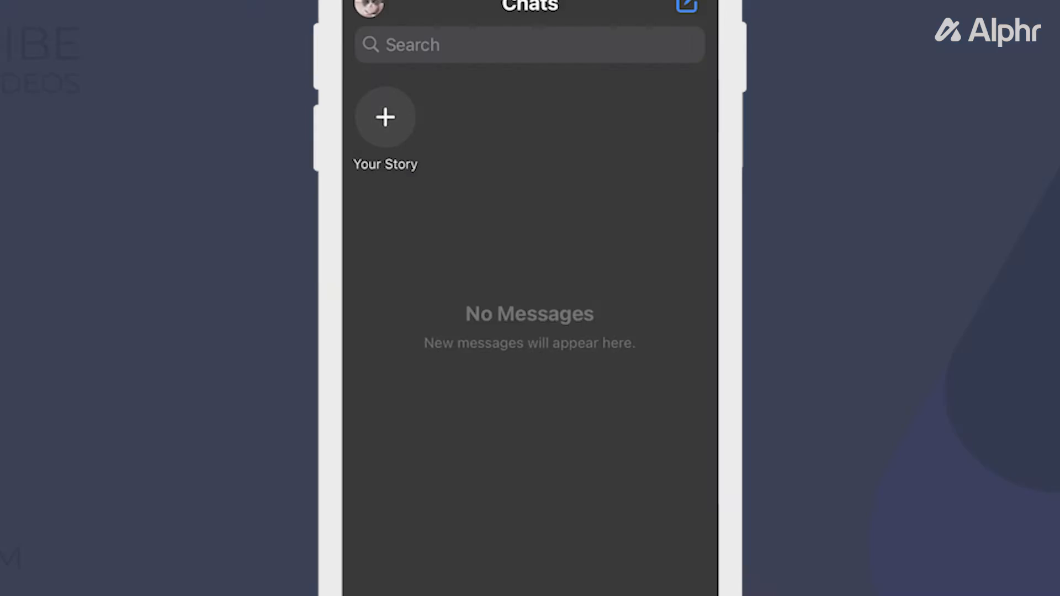